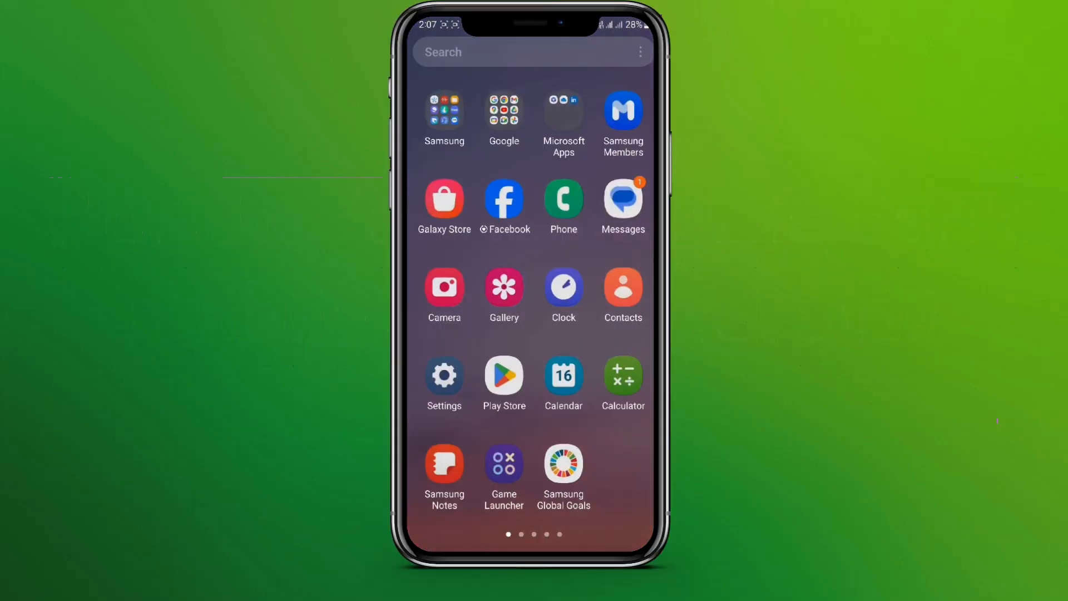
# - Launch the Google Play Store from the home screen app grid
pyautogui.click(504, 376)
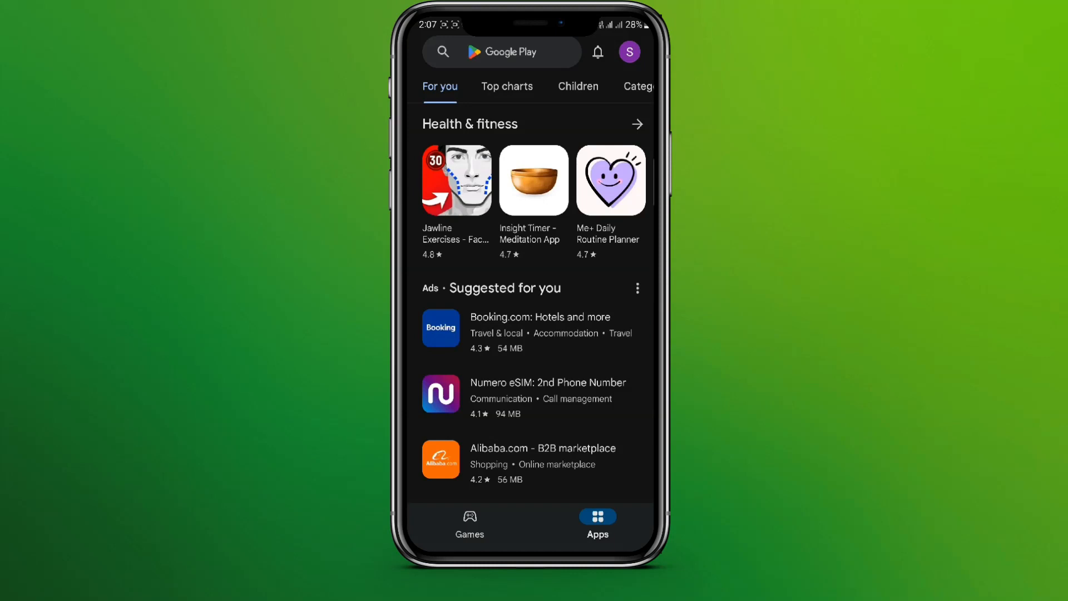
# - Search the store for 'axis bank app' and start installing Axis Mobile
pyautogui.click(513, 51)
pyautogui.write('axis bank app')
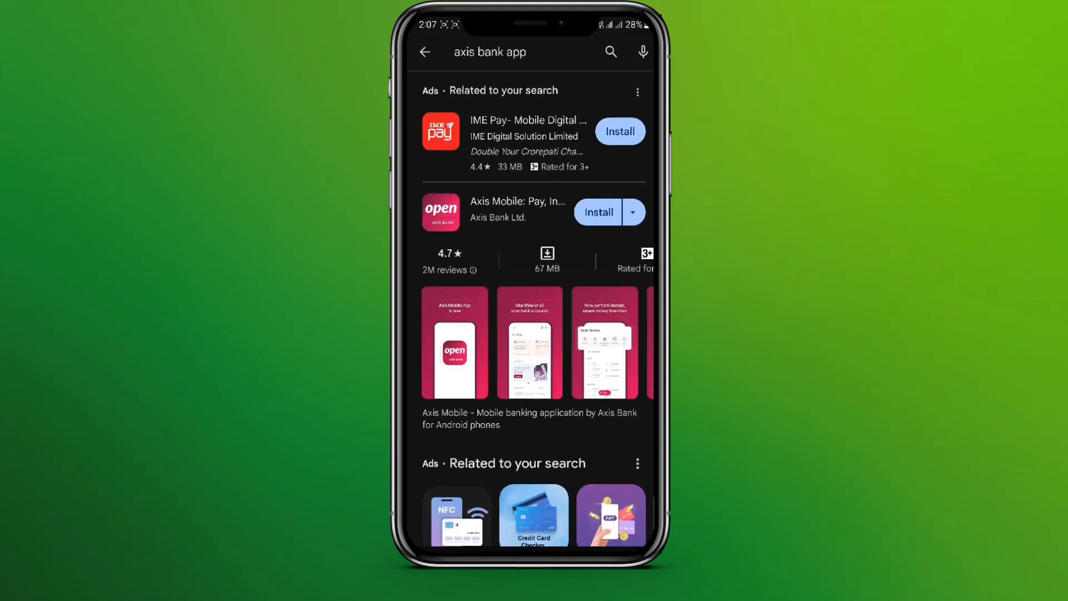
pyautogui.click(599, 212)
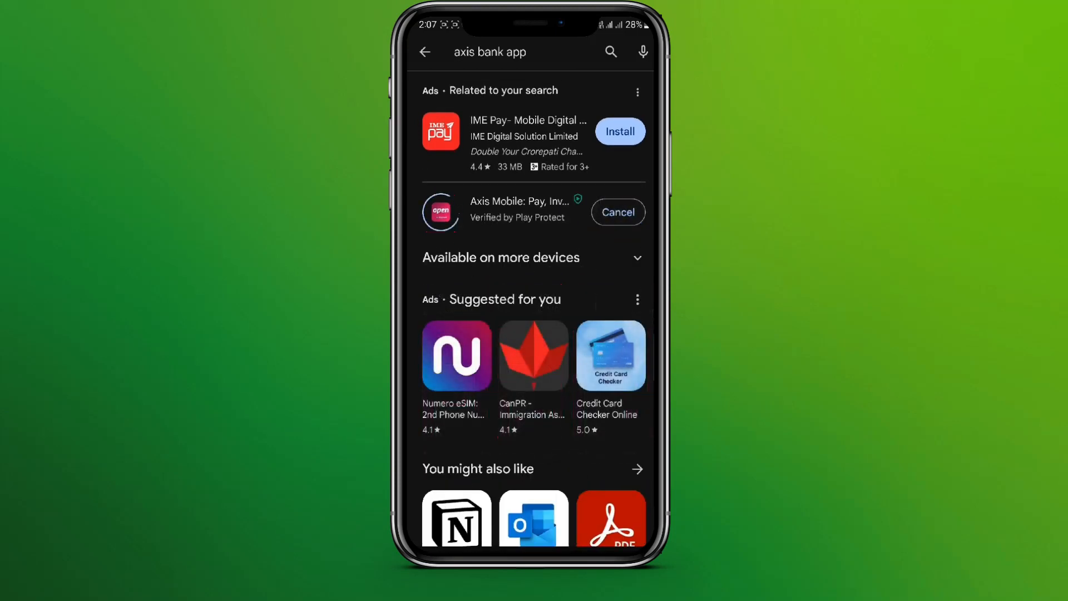